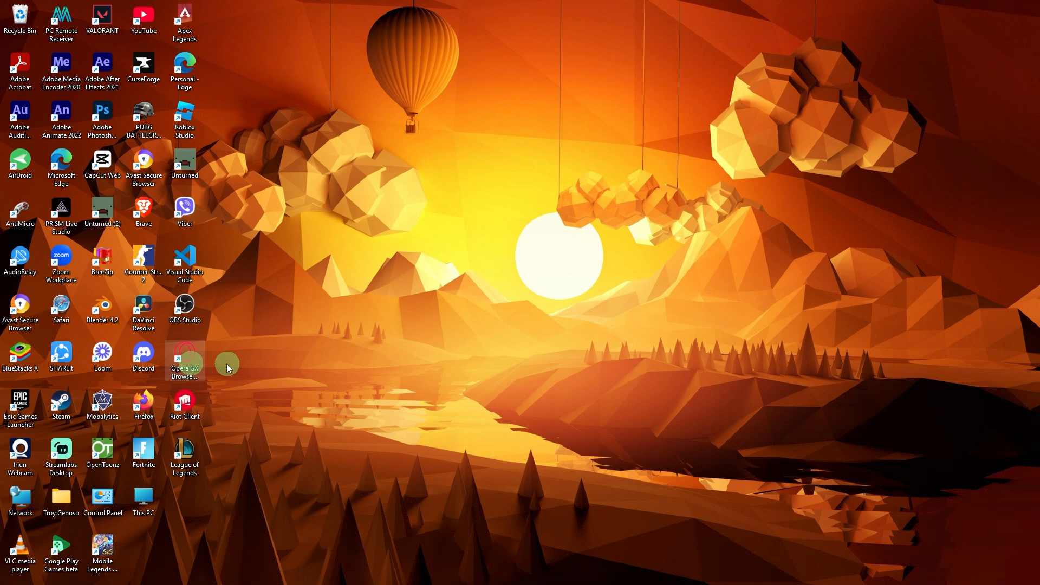
mouse_move(222, 398)
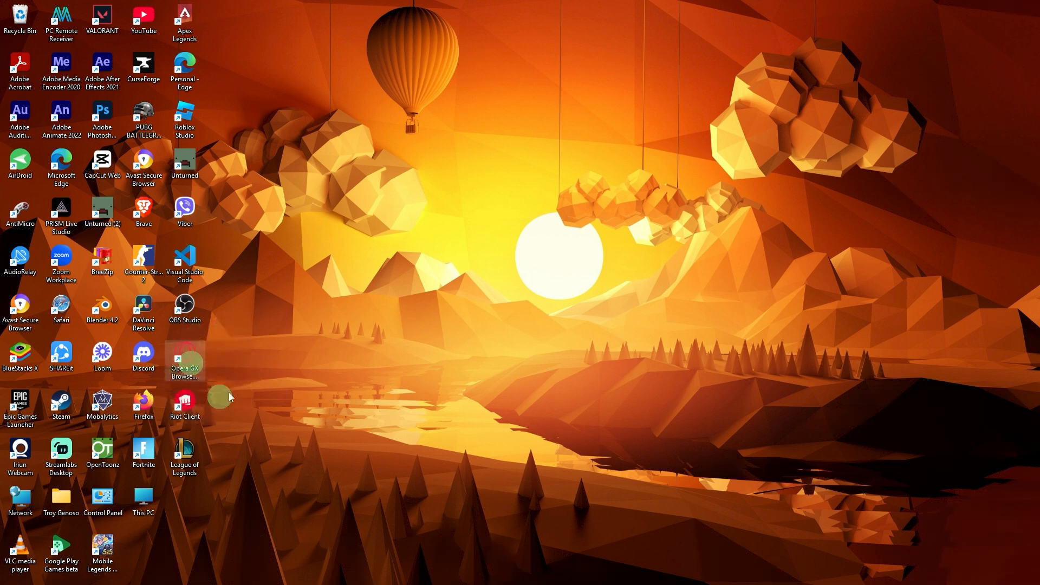
mouse_move(229, 375)
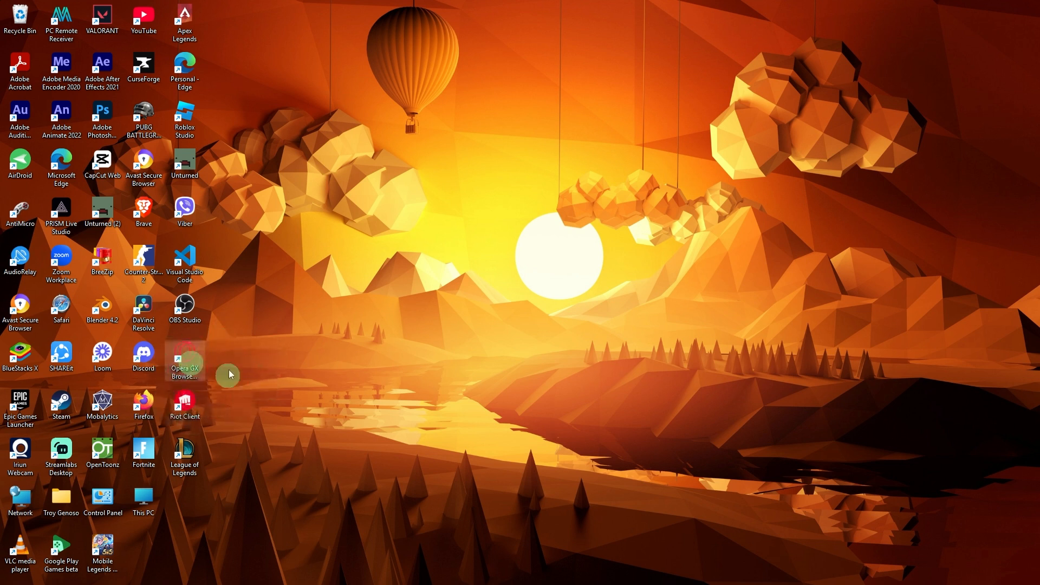
mouse_move(213, 393)
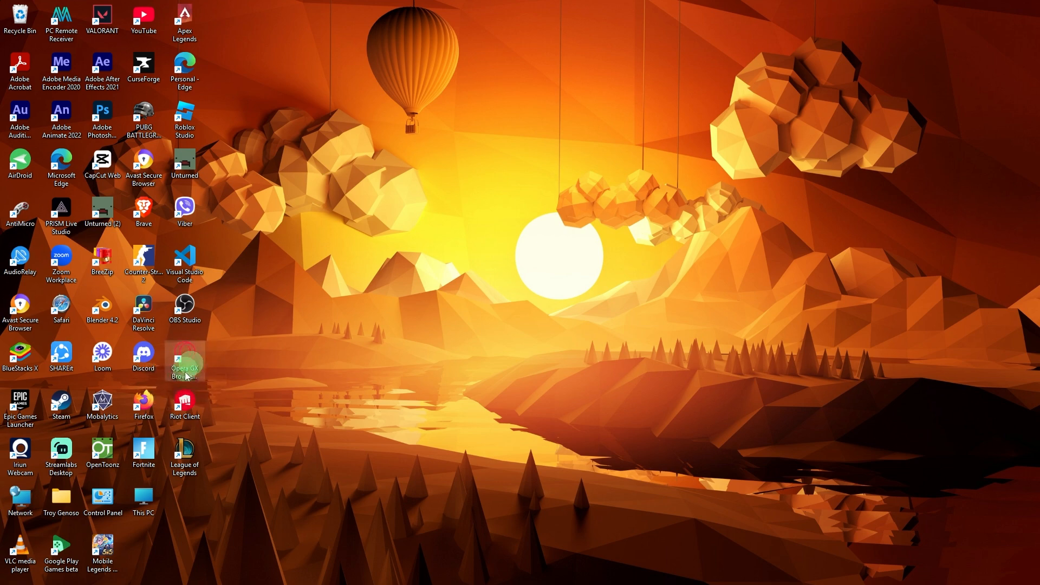
Step: Launch Opera GX from its desktop shortcut to reach the Speed Dial page
double_click(185, 358)
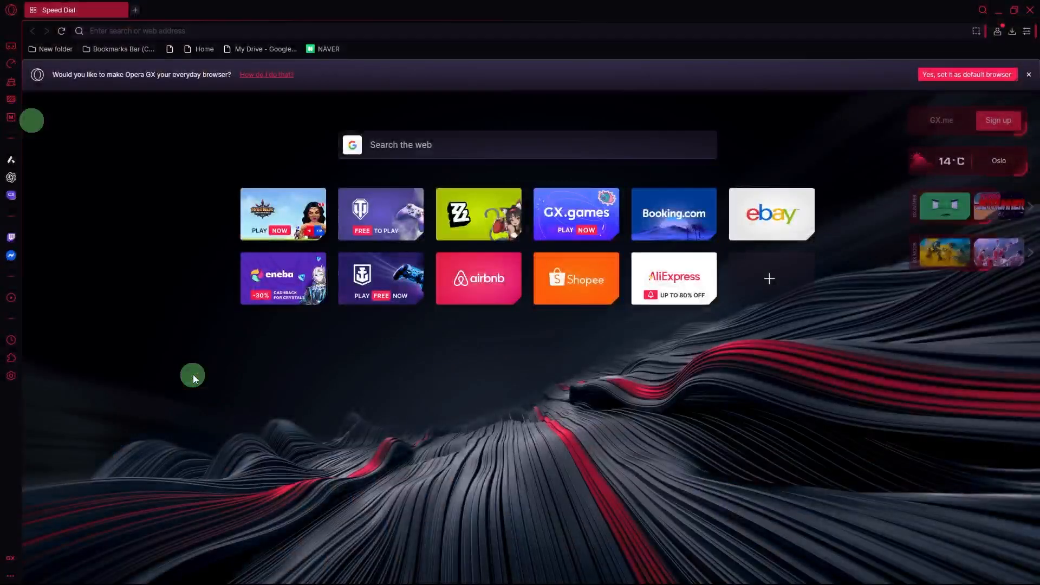
mouse_move(194, 157)
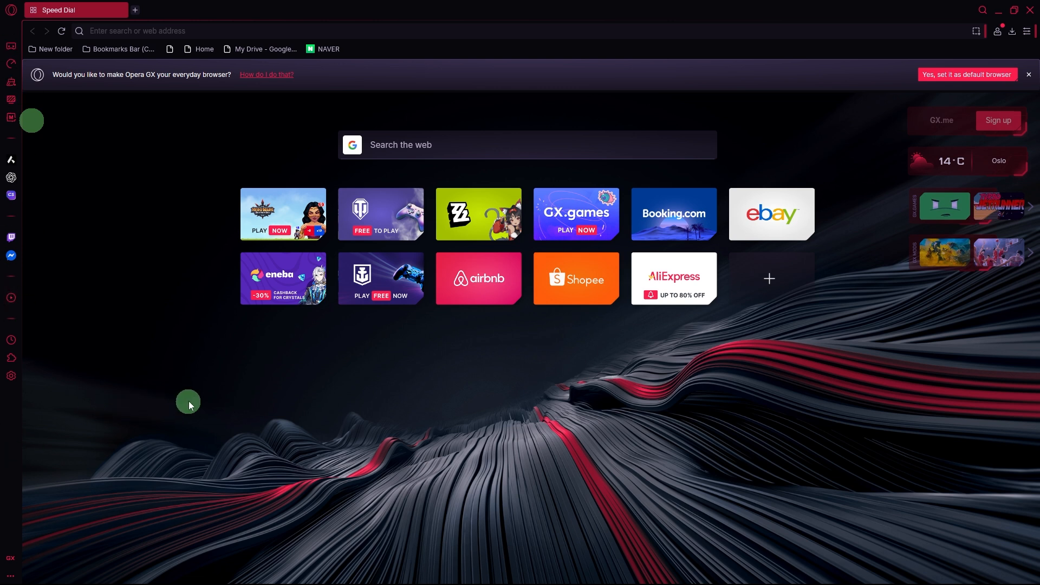
mouse_move(125, 103)
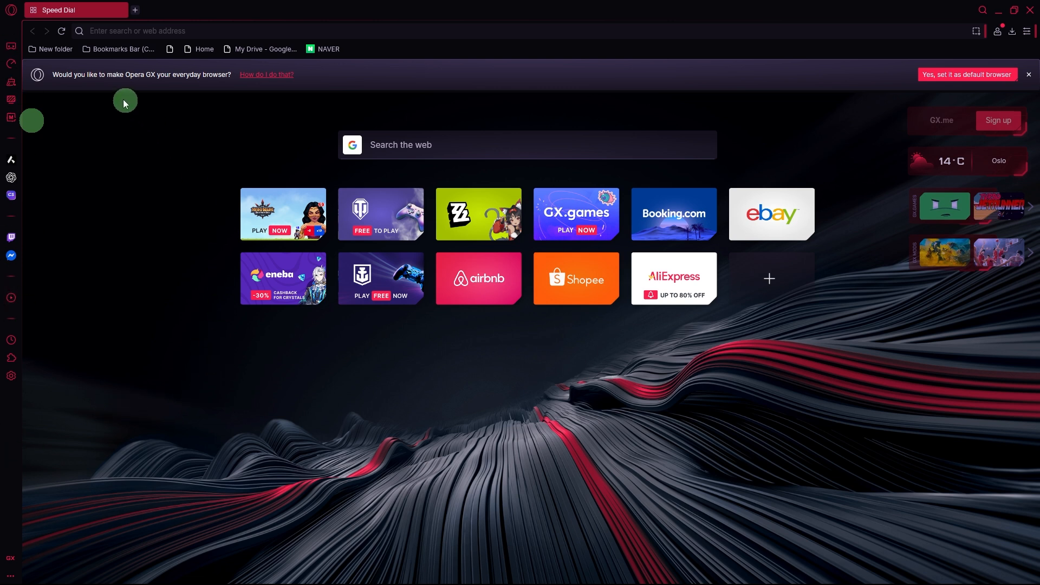
mouse_move(10, 62)
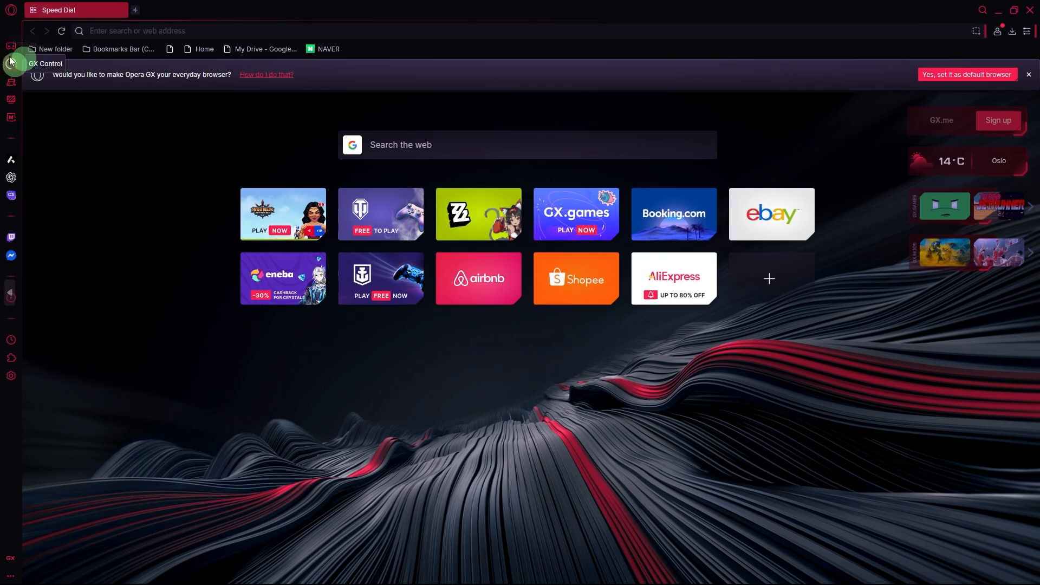
mouse_move(134, 82)
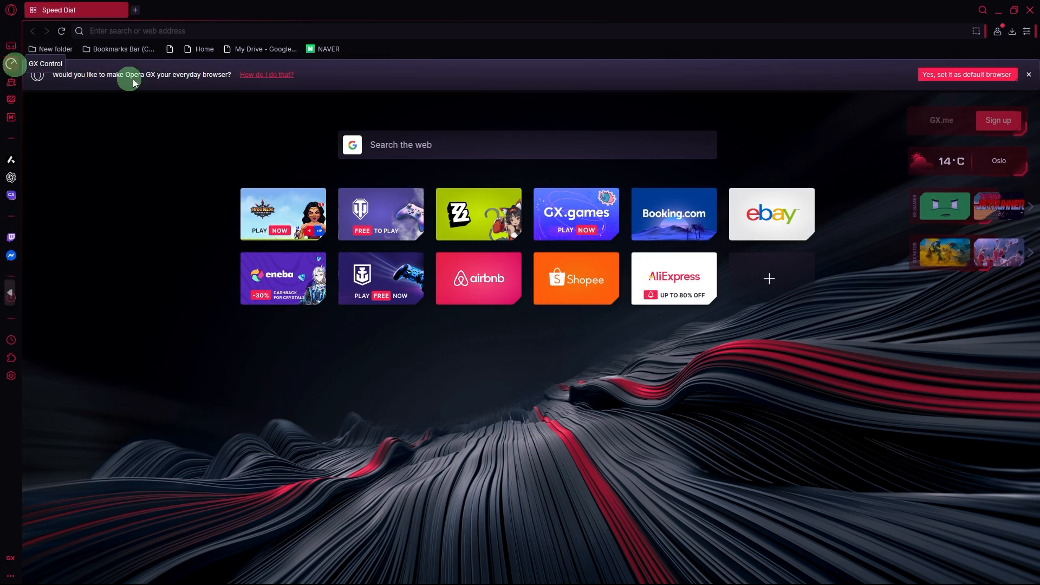
Step: Open GX Control from the left sidebar icon
left_click(11, 64)
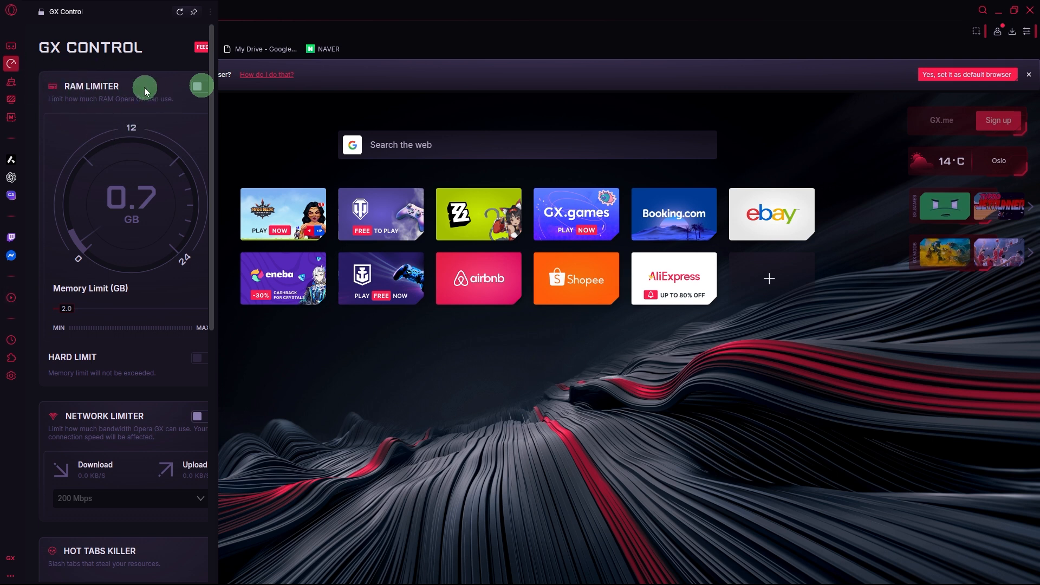
mouse_move(136, 79)
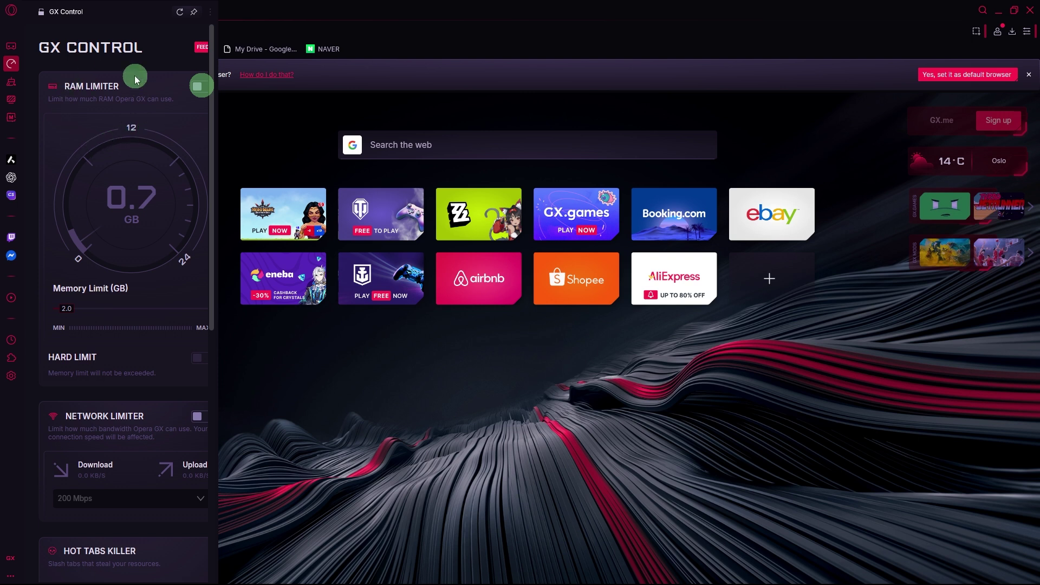
mouse_move(69, 73)
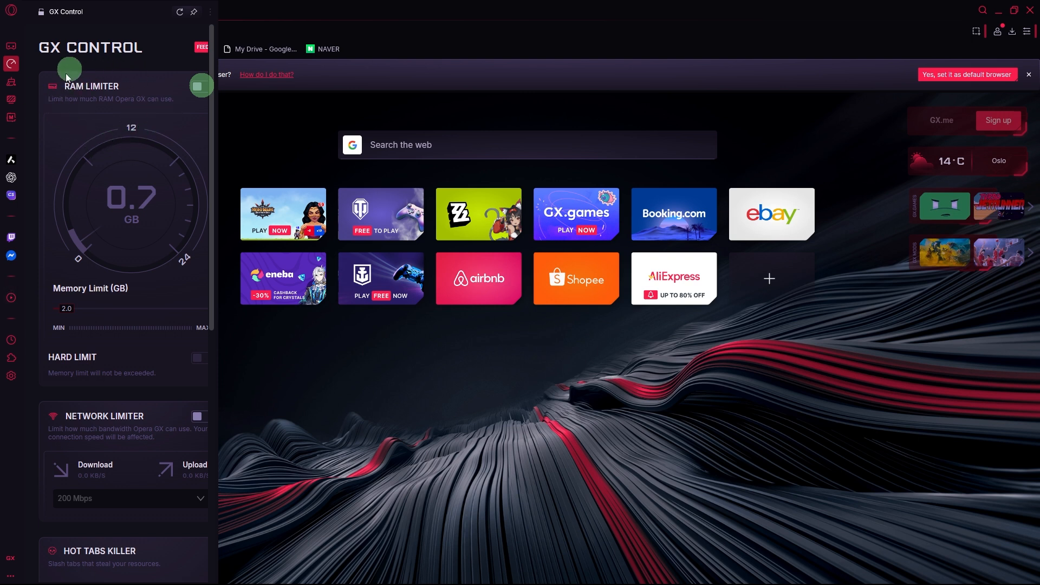
mouse_move(220, 95)
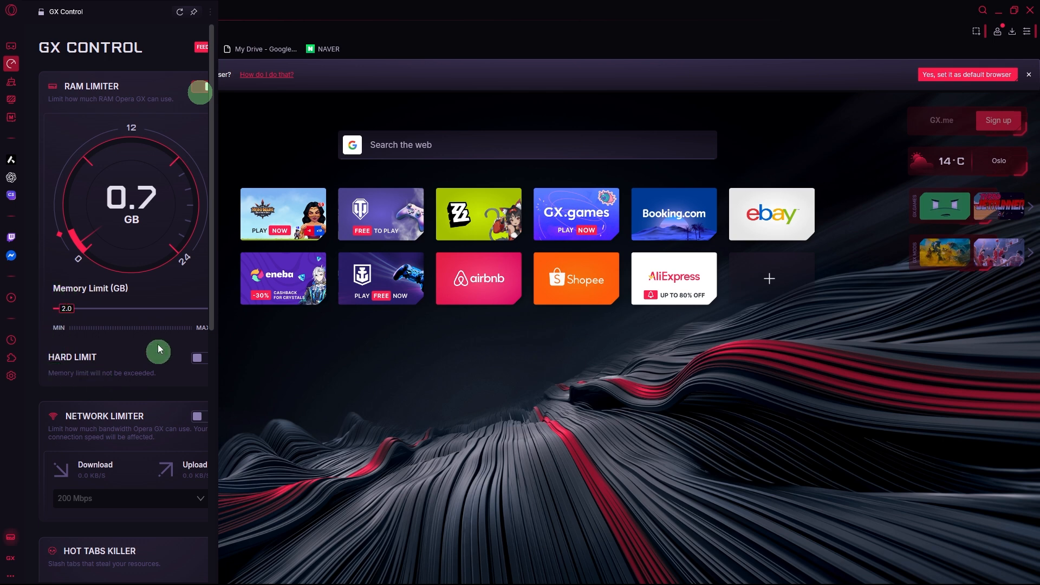
mouse_move(143, 355)
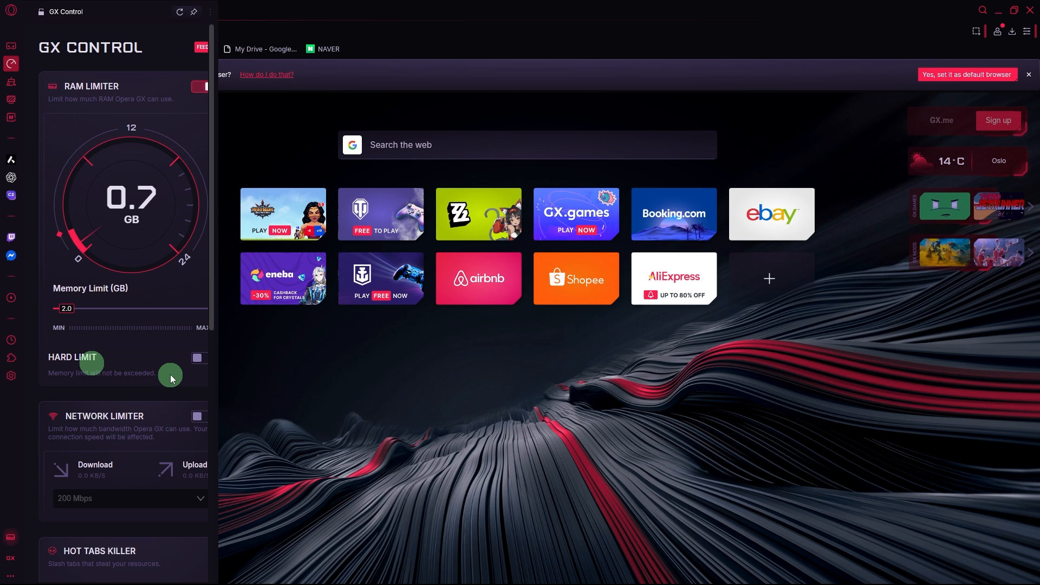
mouse_move(153, 363)
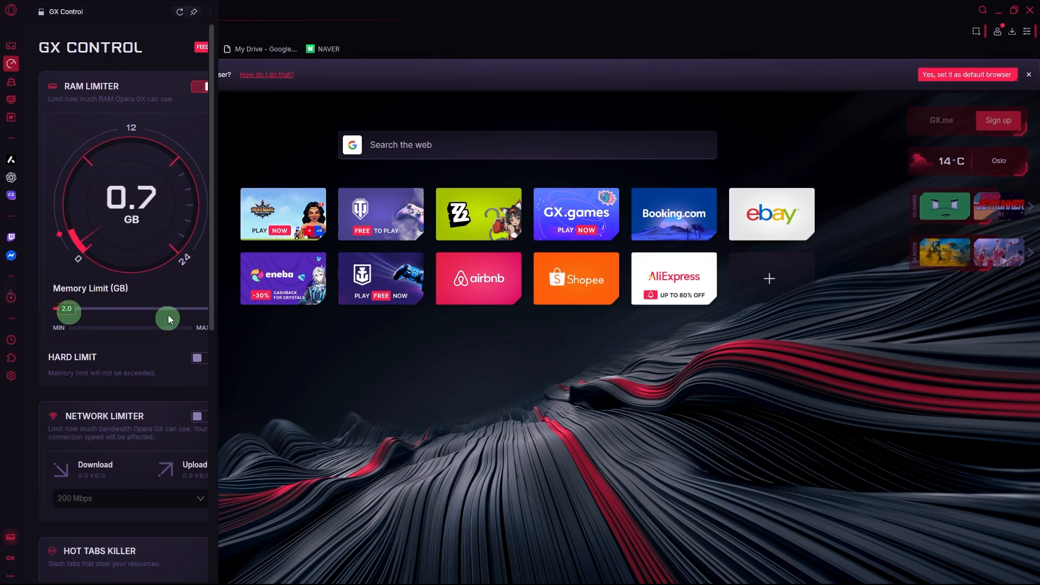
left_click_drag(167, 318, 108, 317)
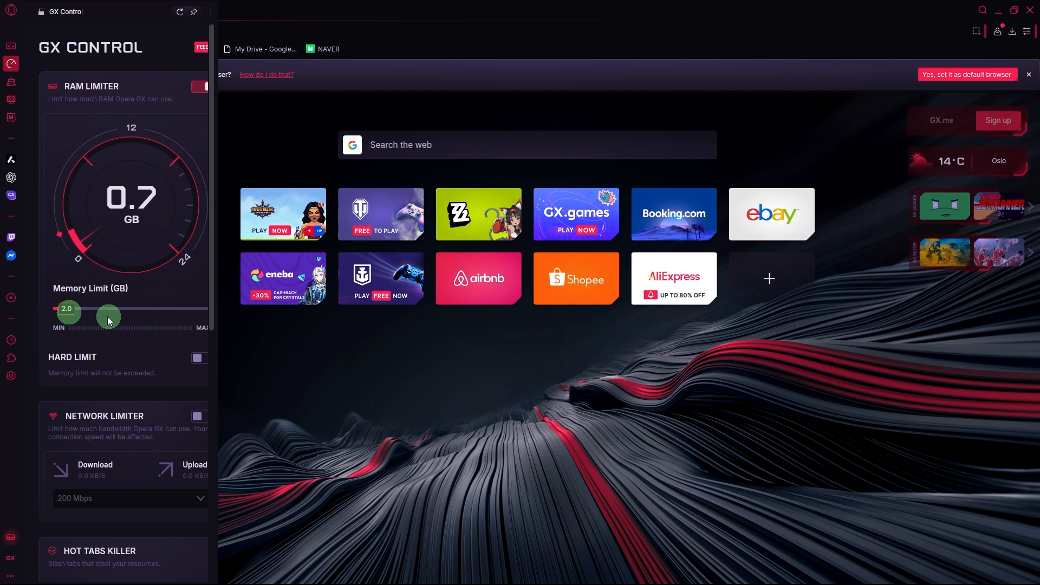
left_click_drag(109, 317, 76, 282)
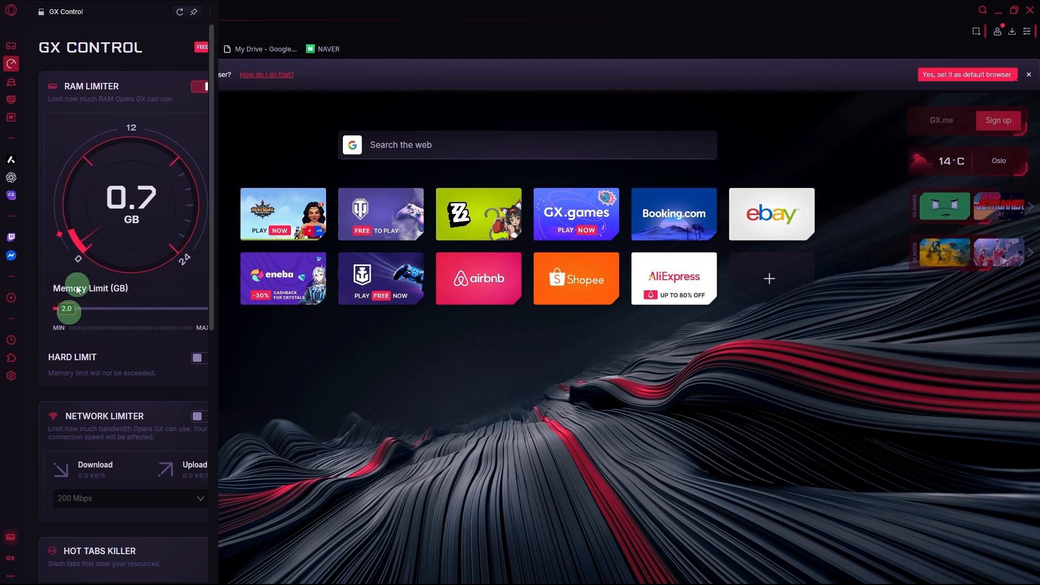
mouse_move(153, 280)
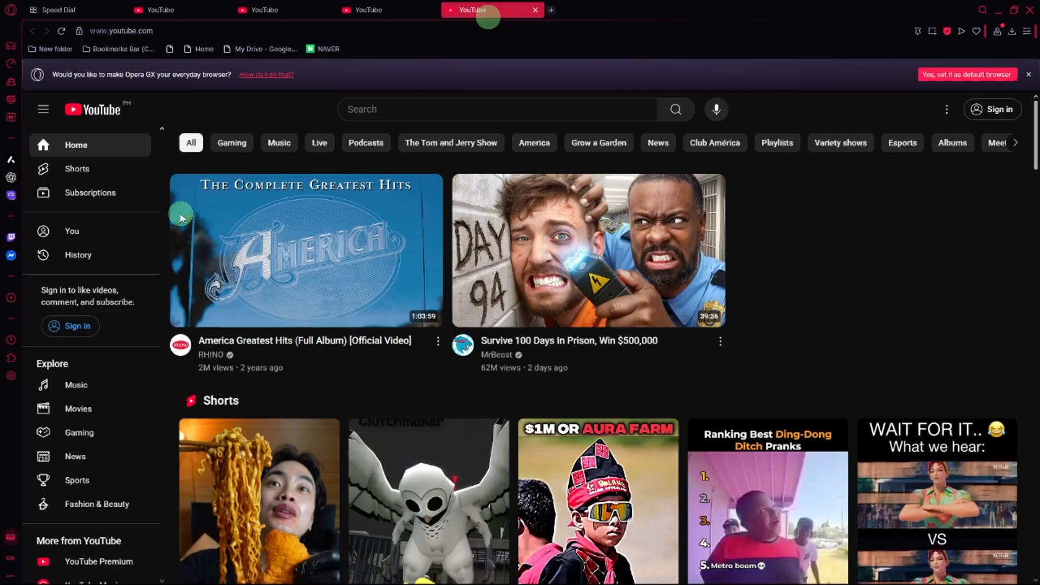
mouse_move(455, 34)
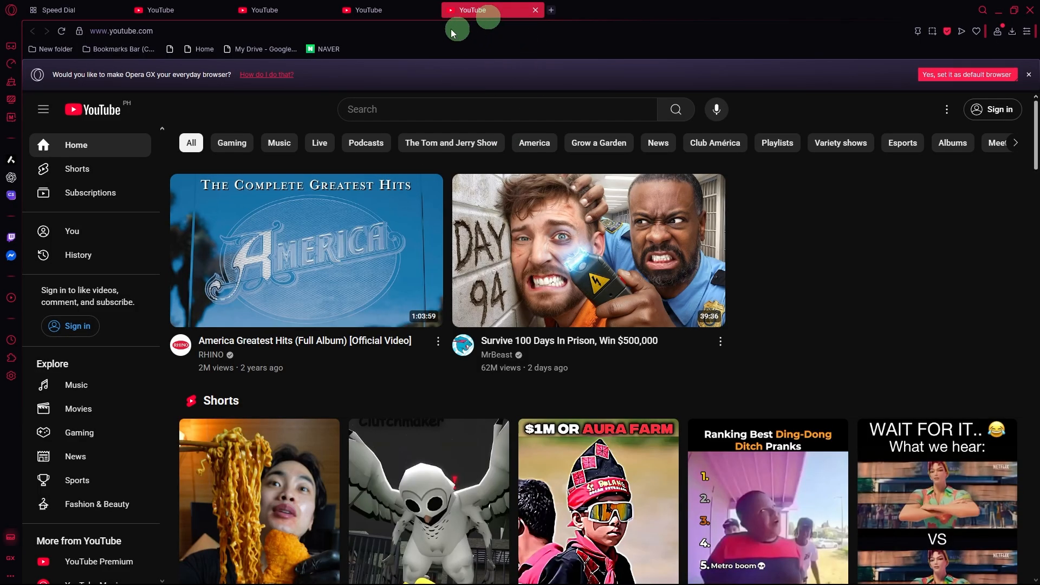
mouse_move(434, 34)
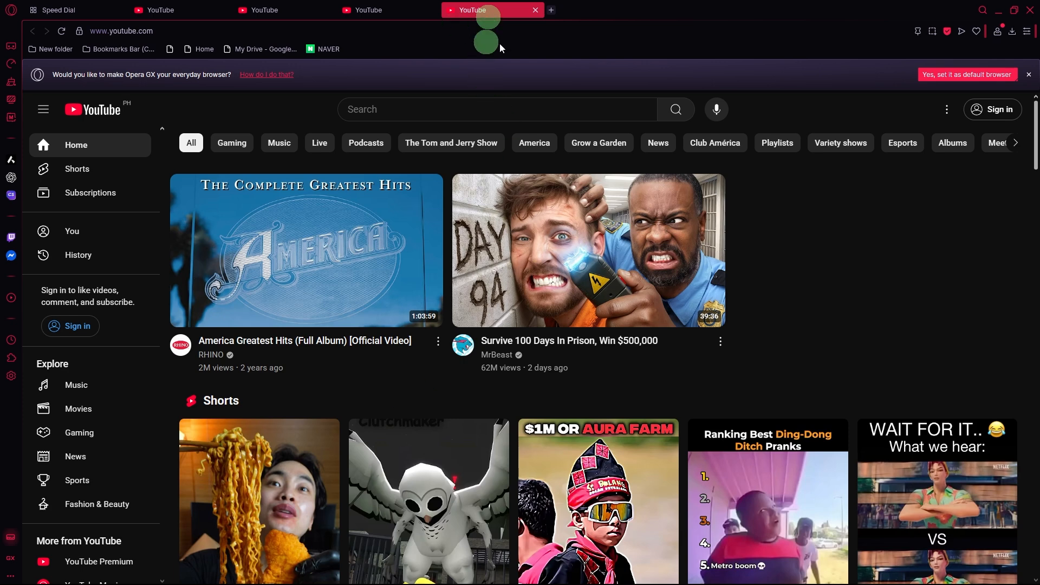
Step: Reopen the GX Control panel from the sidebar over the YouTube tabs
left_click(11, 64)
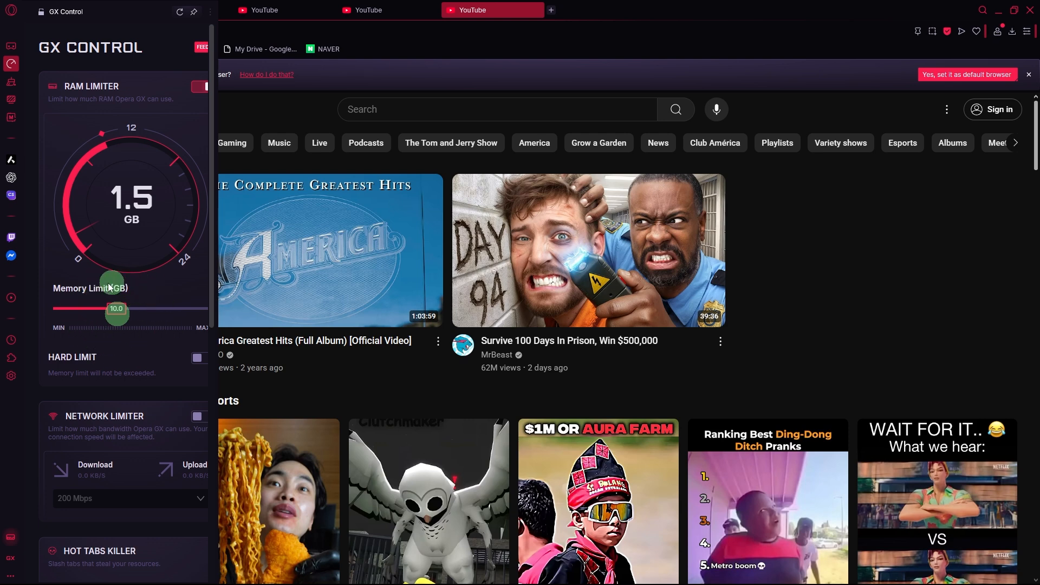
mouse_move(168, 332)
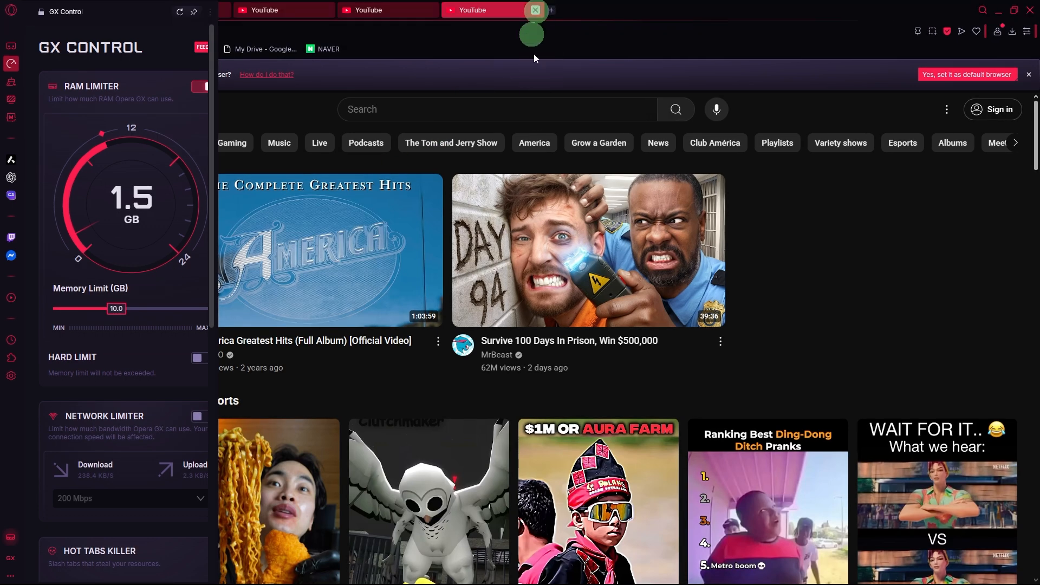
mouse_move(541, 27)
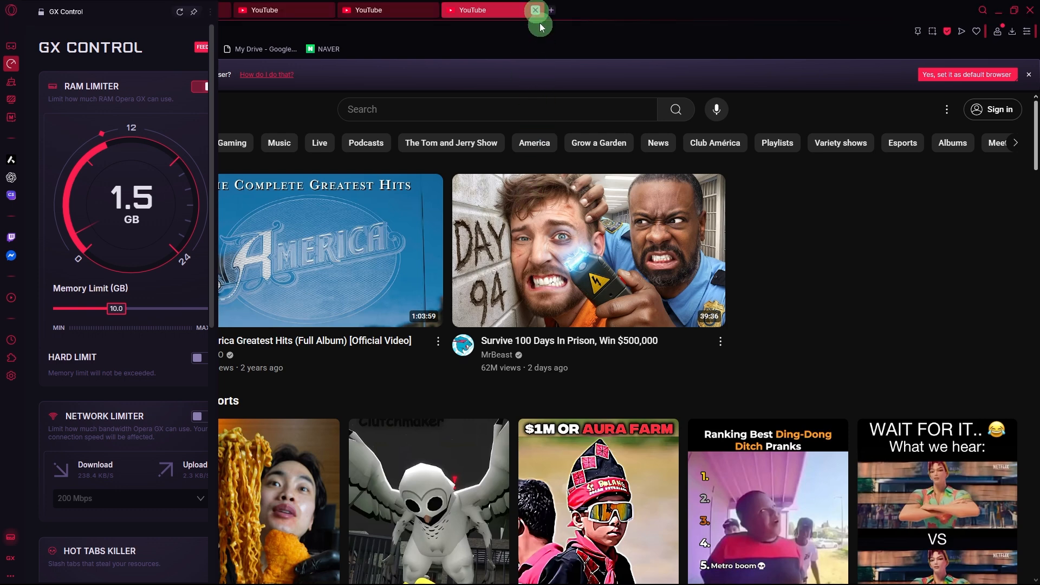
mouse_move(334, 319)
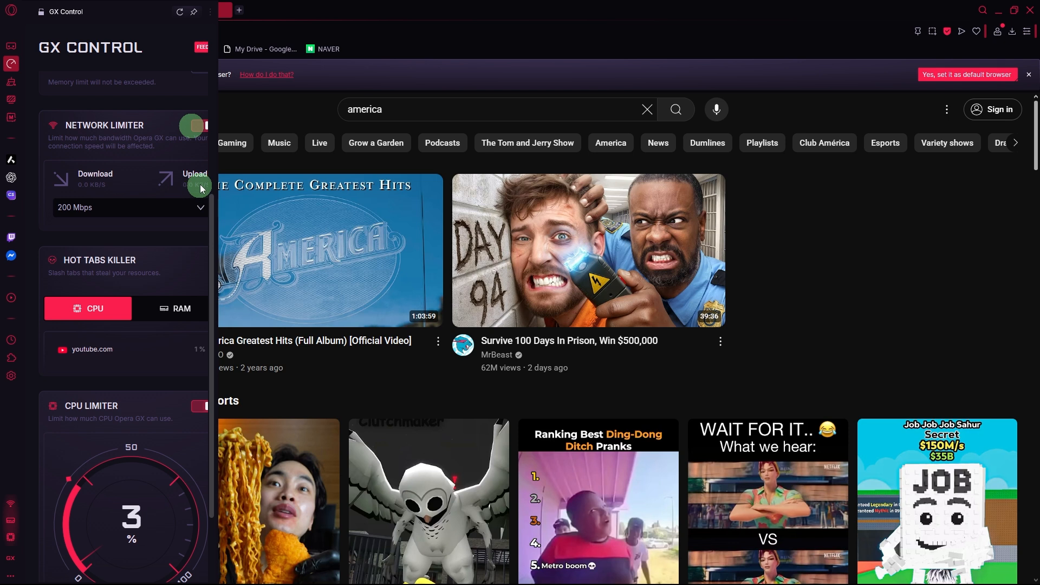
mouse_move(196, 102)
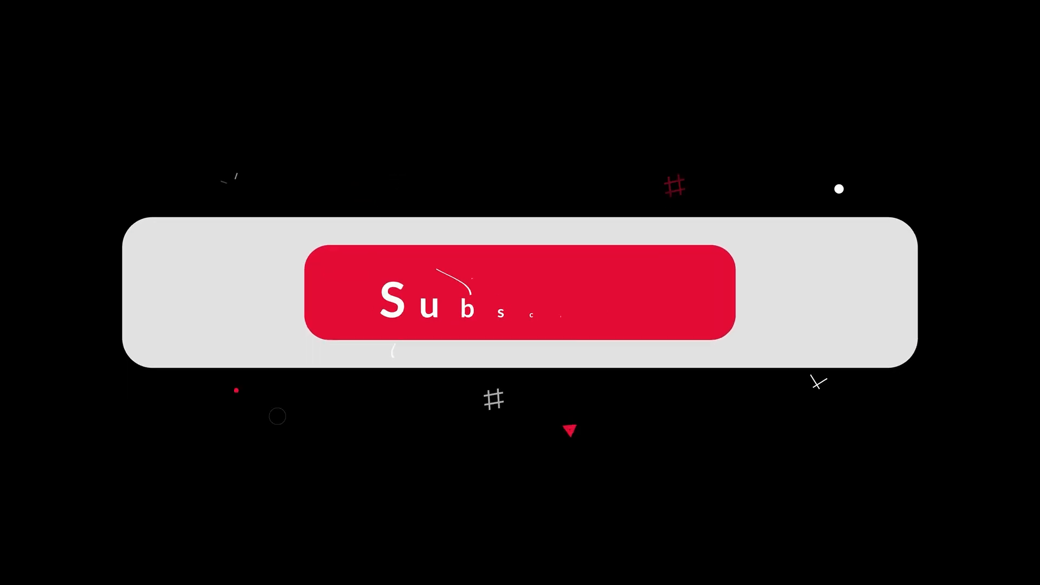
left_click(519, 305)
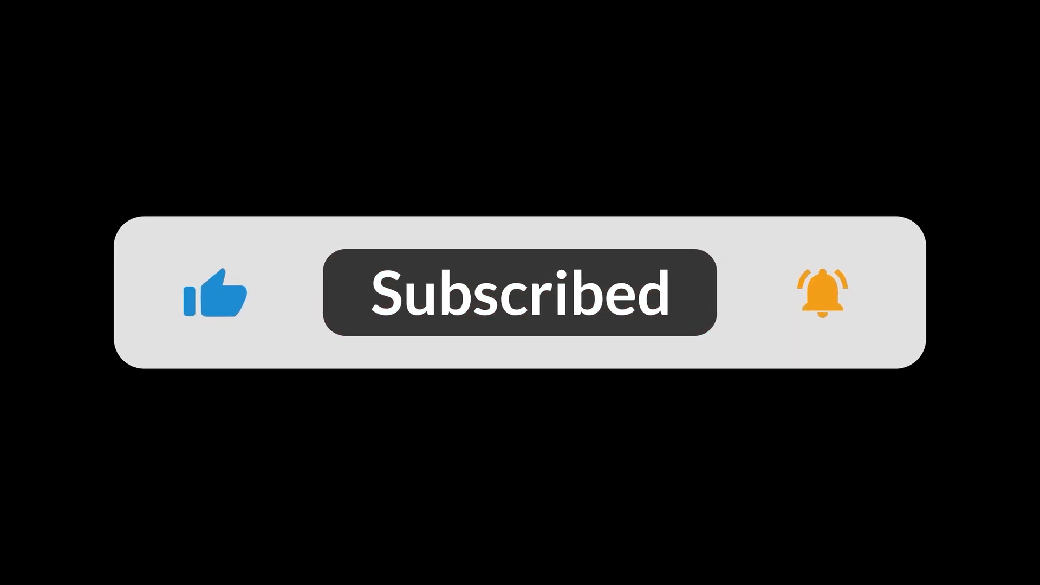